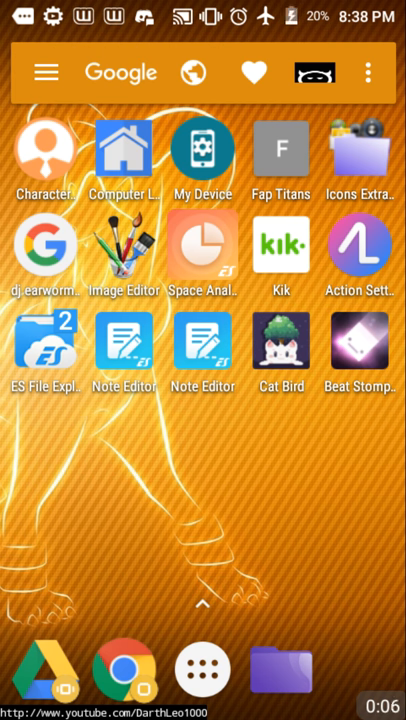
Launch Beat Stomper from the Android home screen to reach its start screen
click(361, 347)
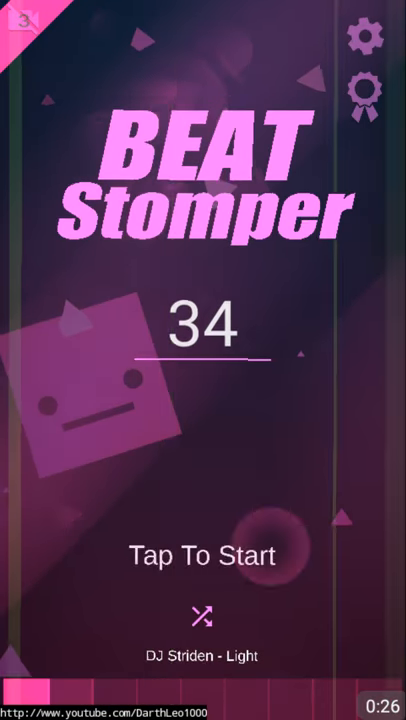
click(203, 556)
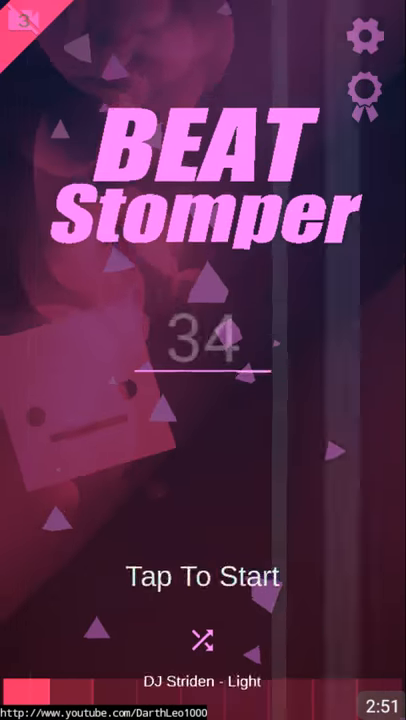
Play a round scoring 3, then start a fresh round with the DJ Striden track
click(203, 575)
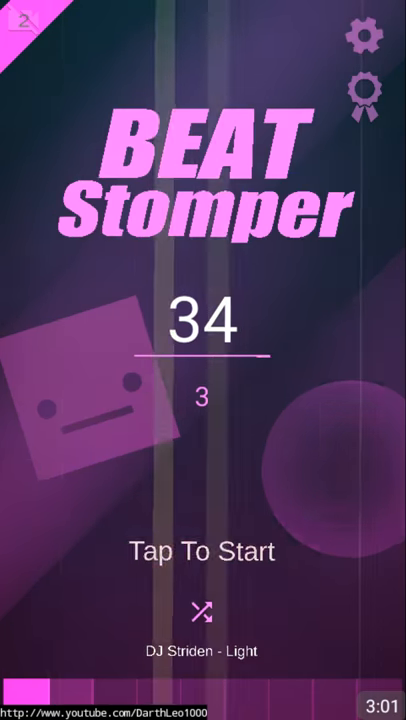
click(203, 551)
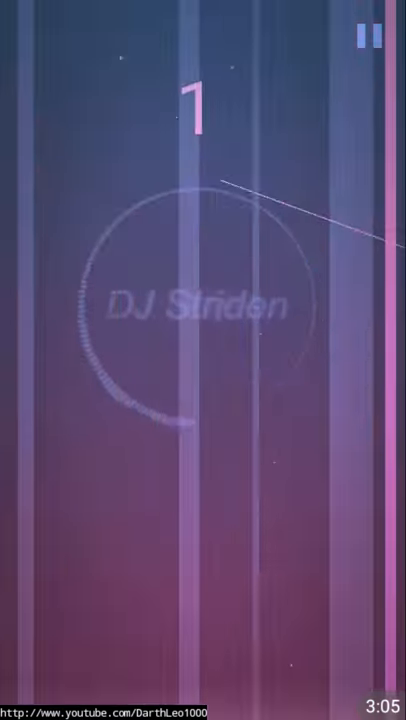